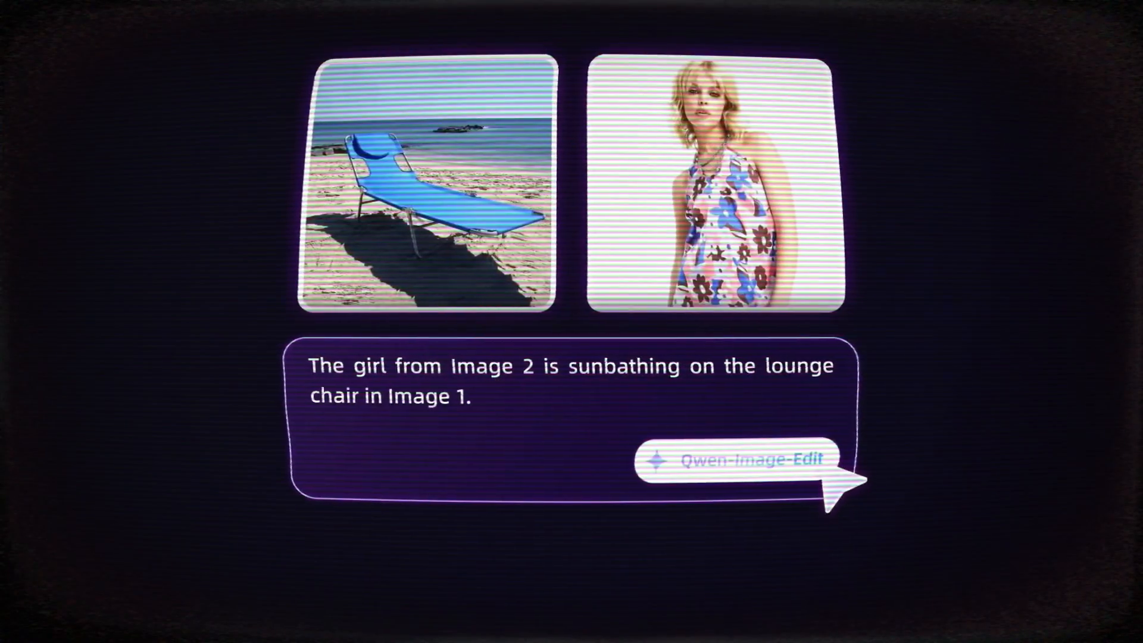
- Expand the task shortcuts via More and check the model list, keeping Qwen3-Max selected
click(737, 460)
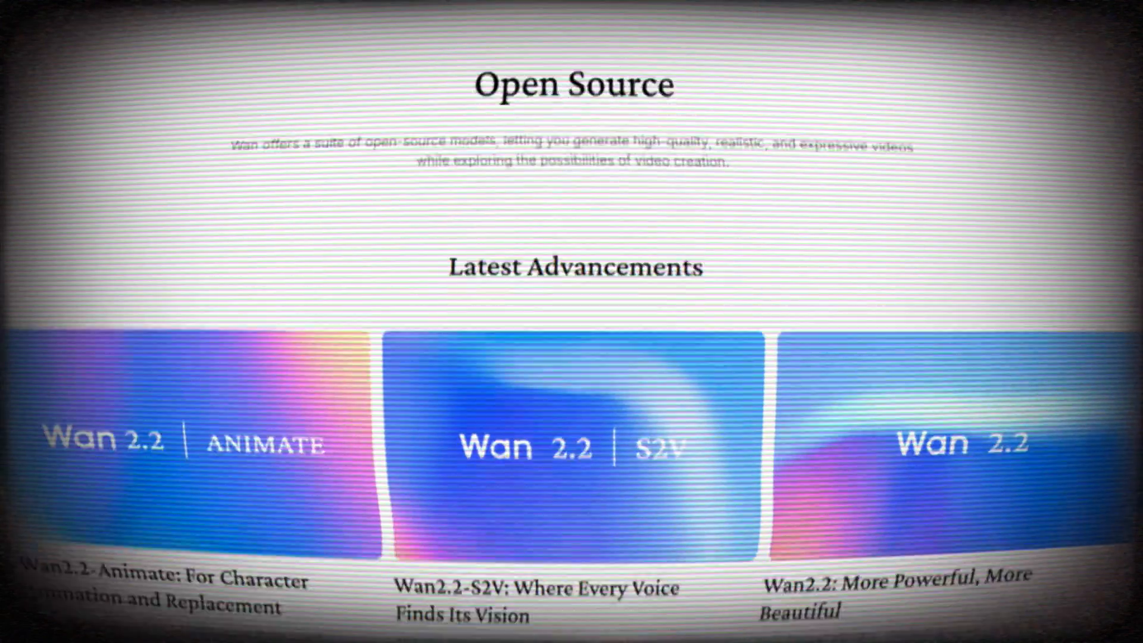
scroll(down, 3)
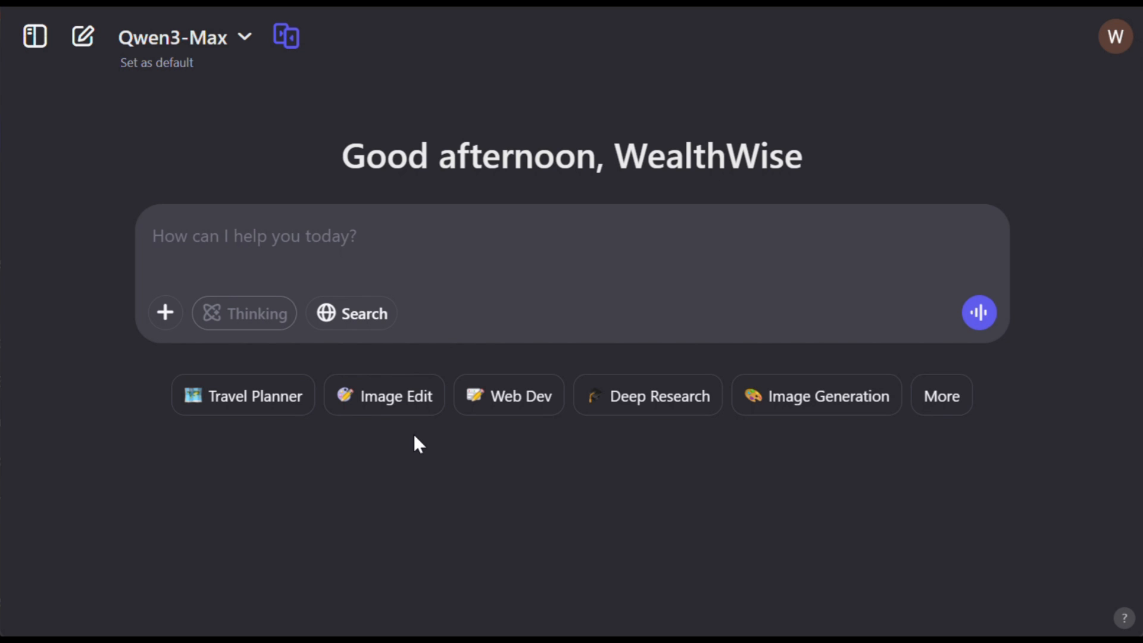
click(941, 396)
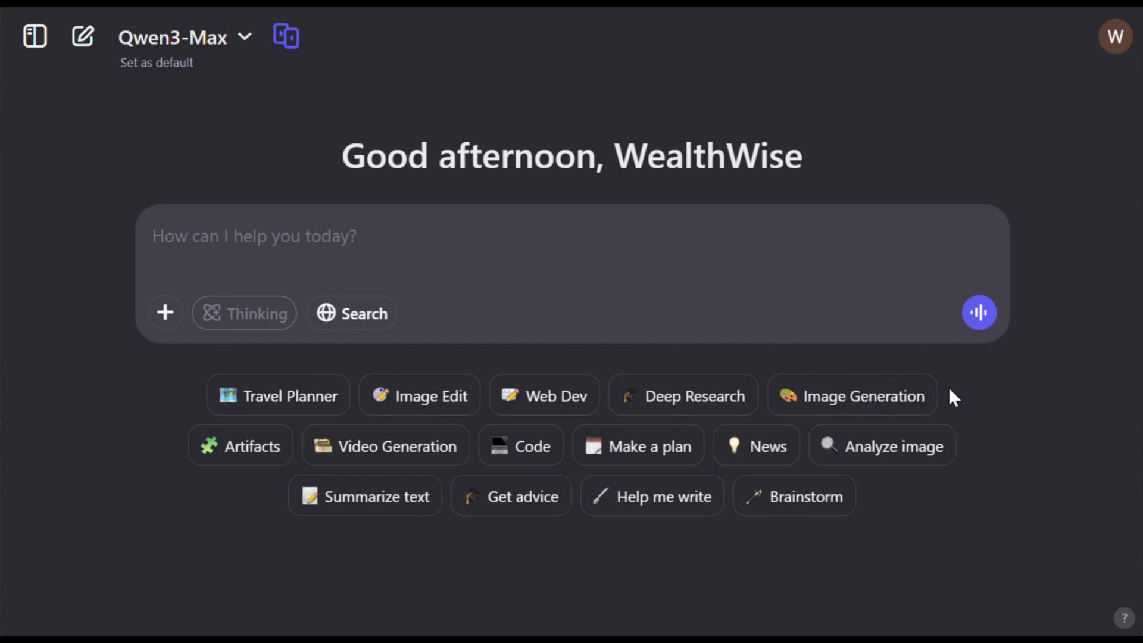
mouse_move(247, 47)
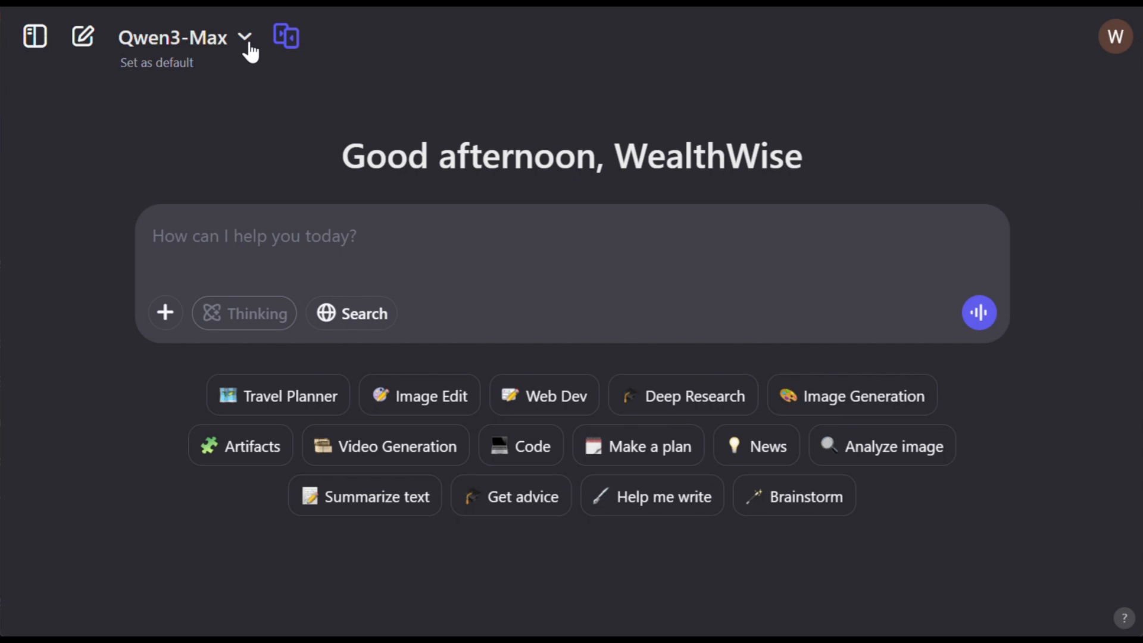
click(172, 37)
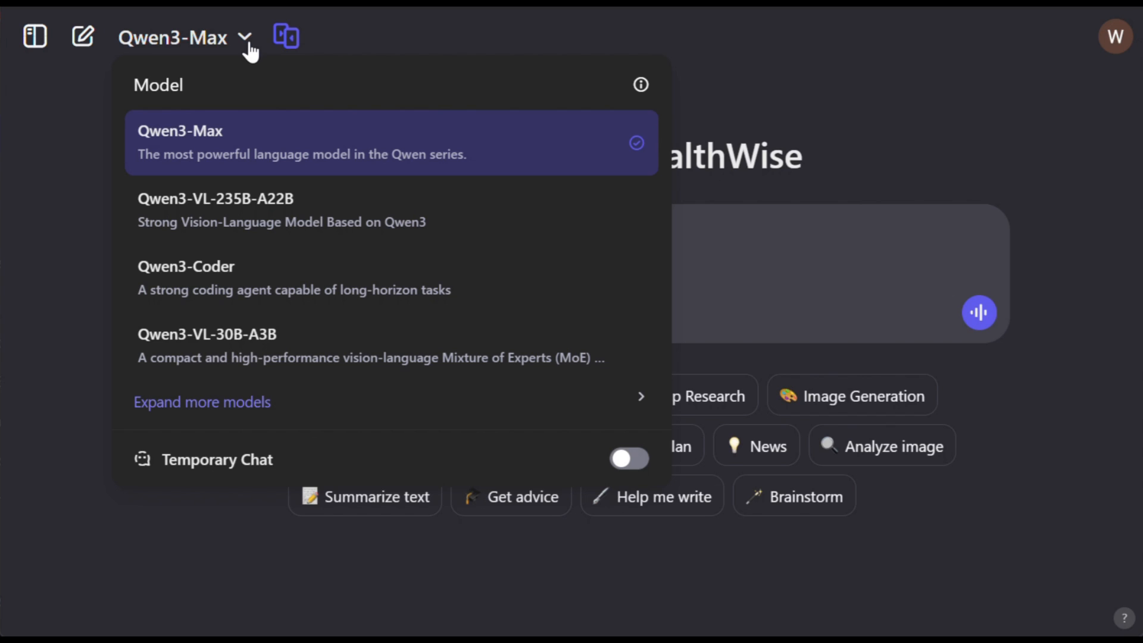
click(173, 37)
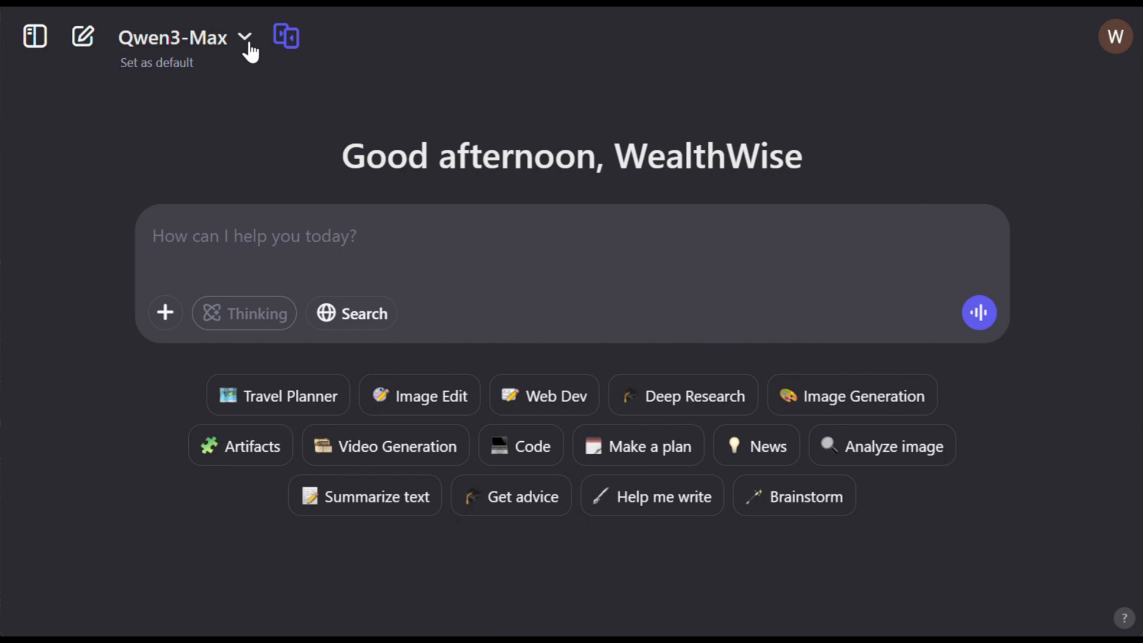
mouse_move(853, 395)
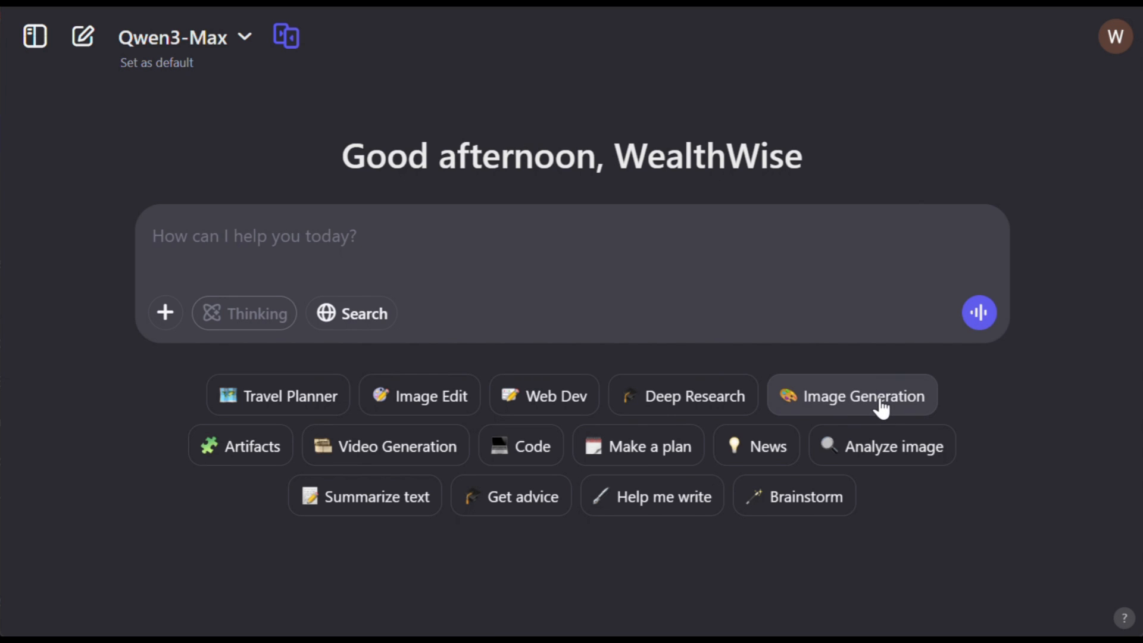
- Enter Image Generation mode and set the aspect ratio to 16:9 for the bird prompt
click(851, 396)
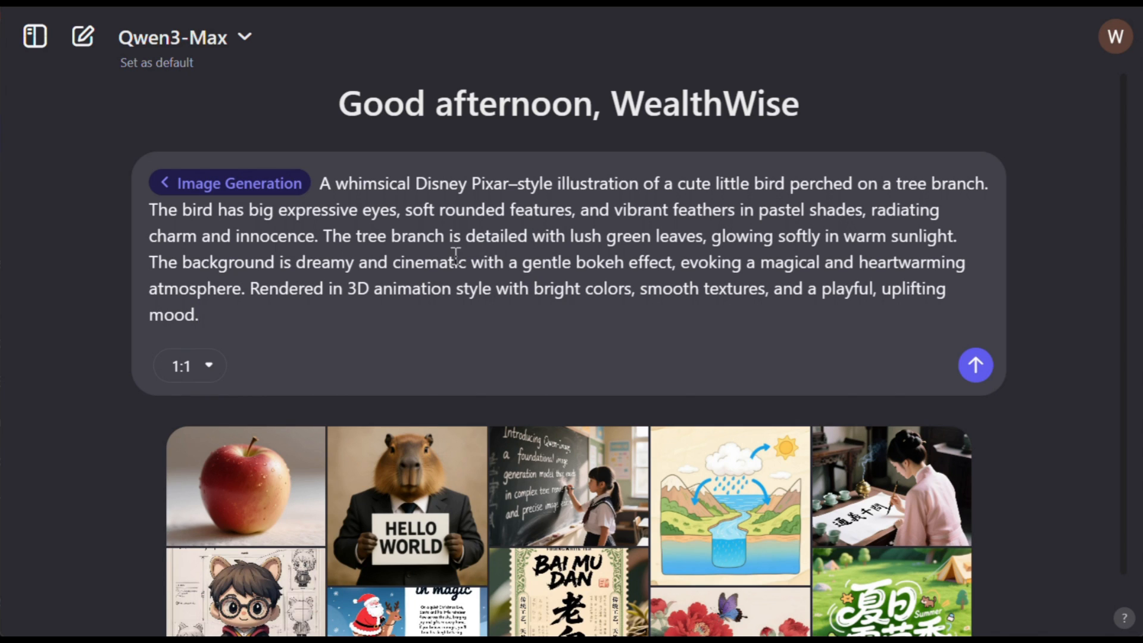
click(181, 366)
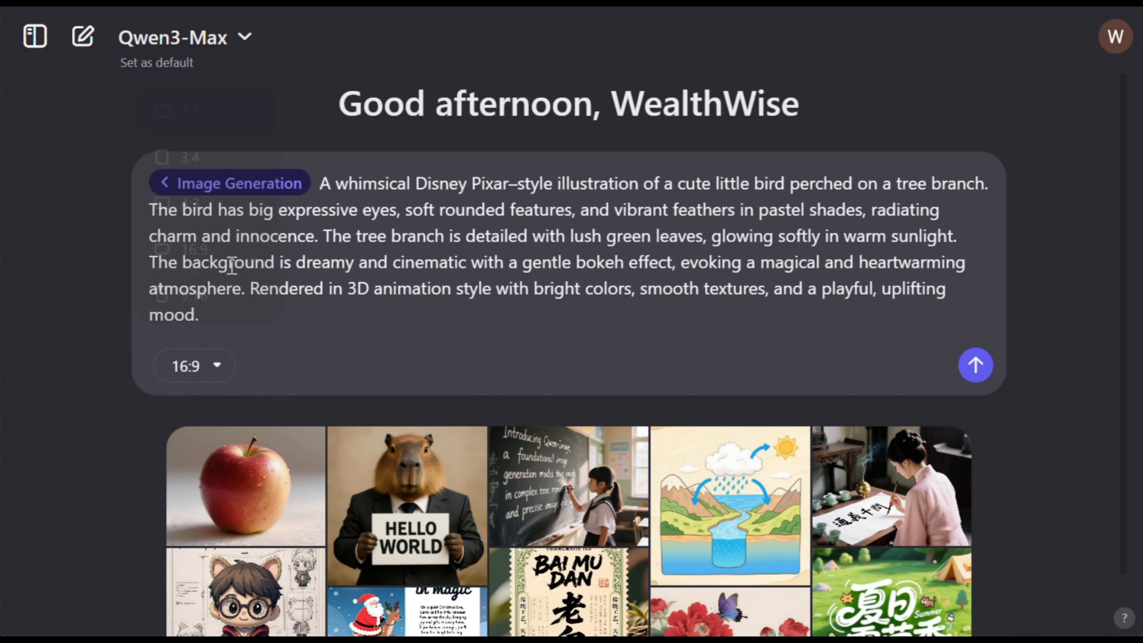
click(976, 366)
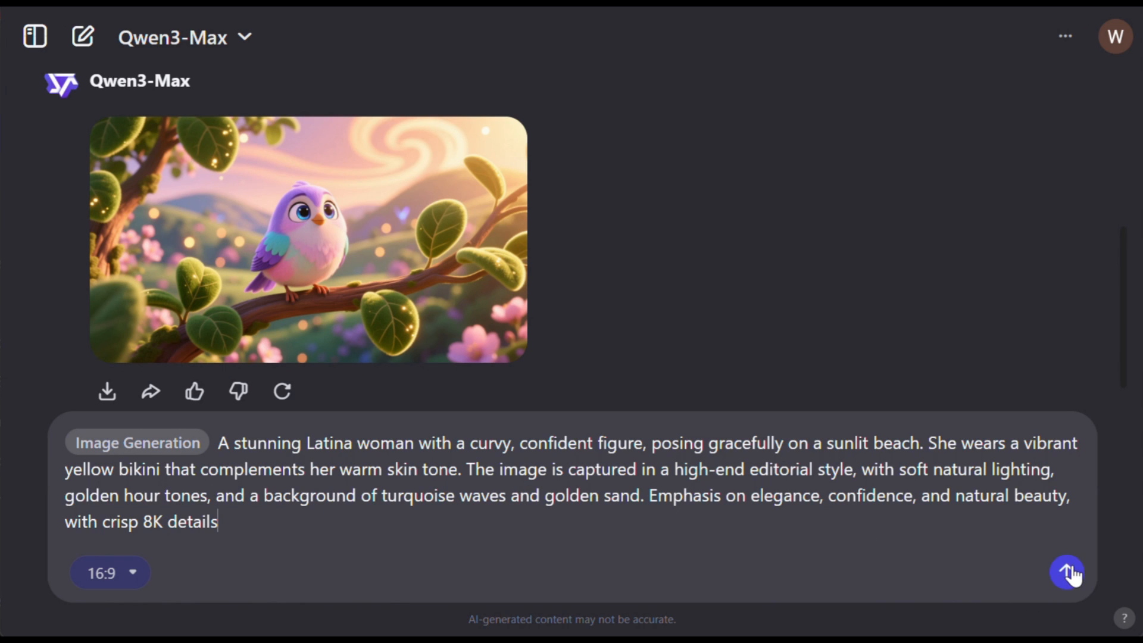
- Submit the beach portrait prompt of a woman in a yellow dress
click(1066, 573)
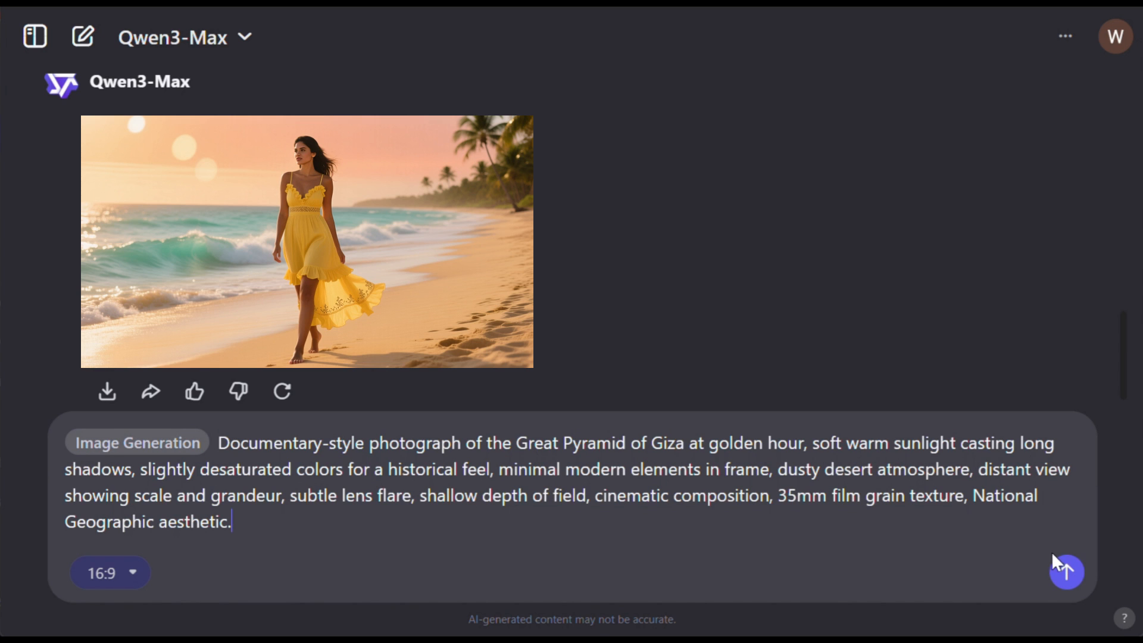
- Send the Great Pyramid of Giza photo prompt and start a new empty chat
click(1066, 571)
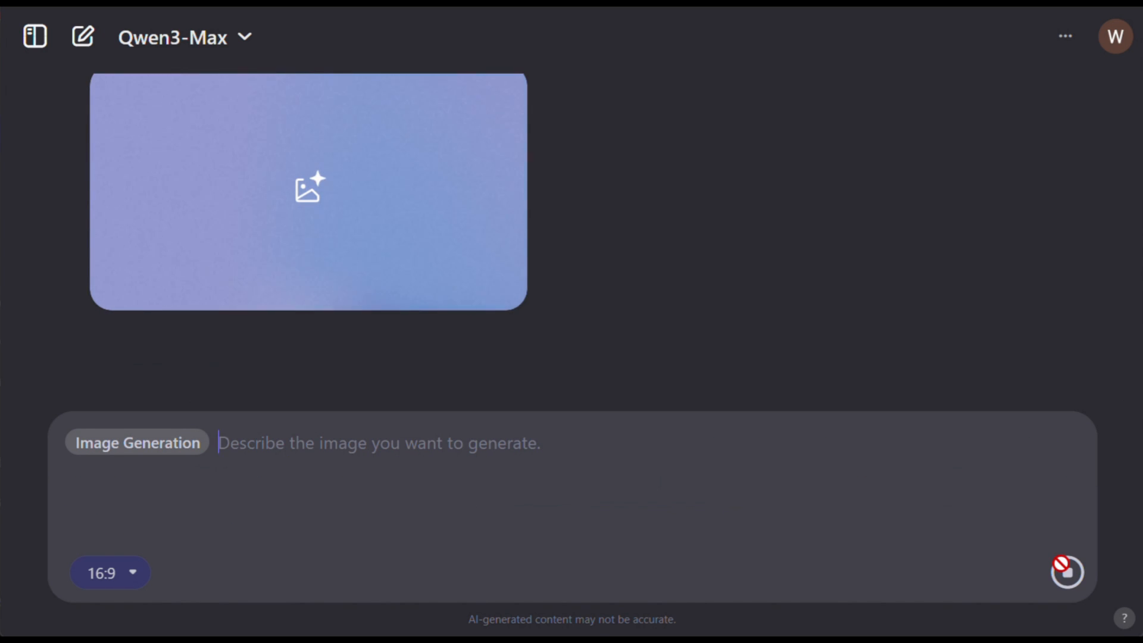
click(81, 36)
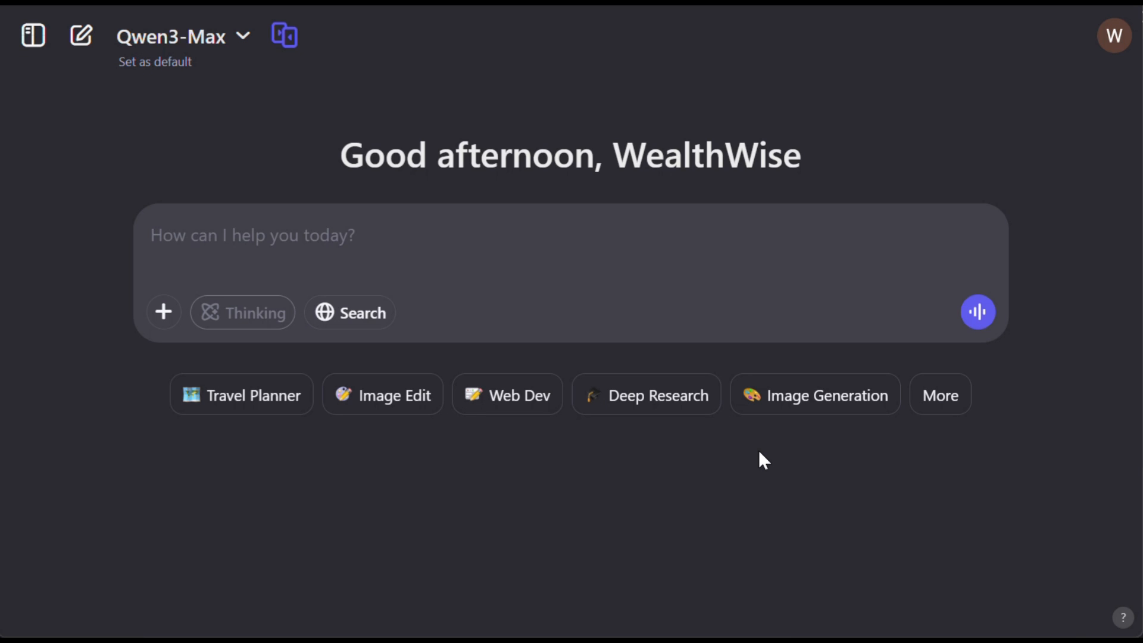
mouse_move(940, 394)
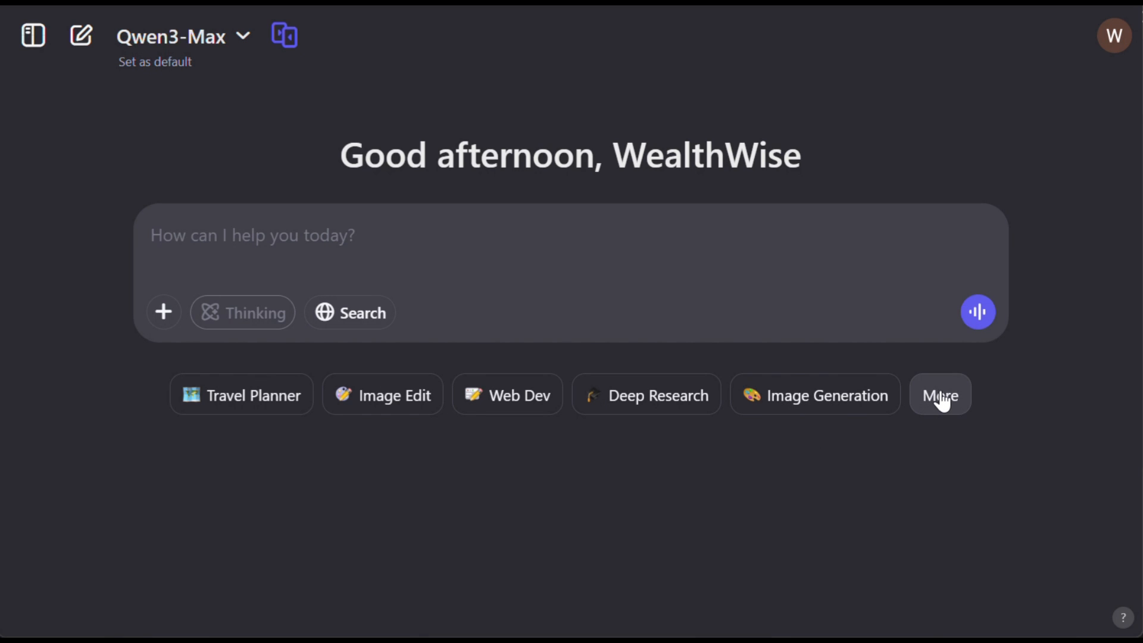
- Enter Video Generation mode and submit the prompt of a huge elephant drinking by a clear river
click(939, 394)
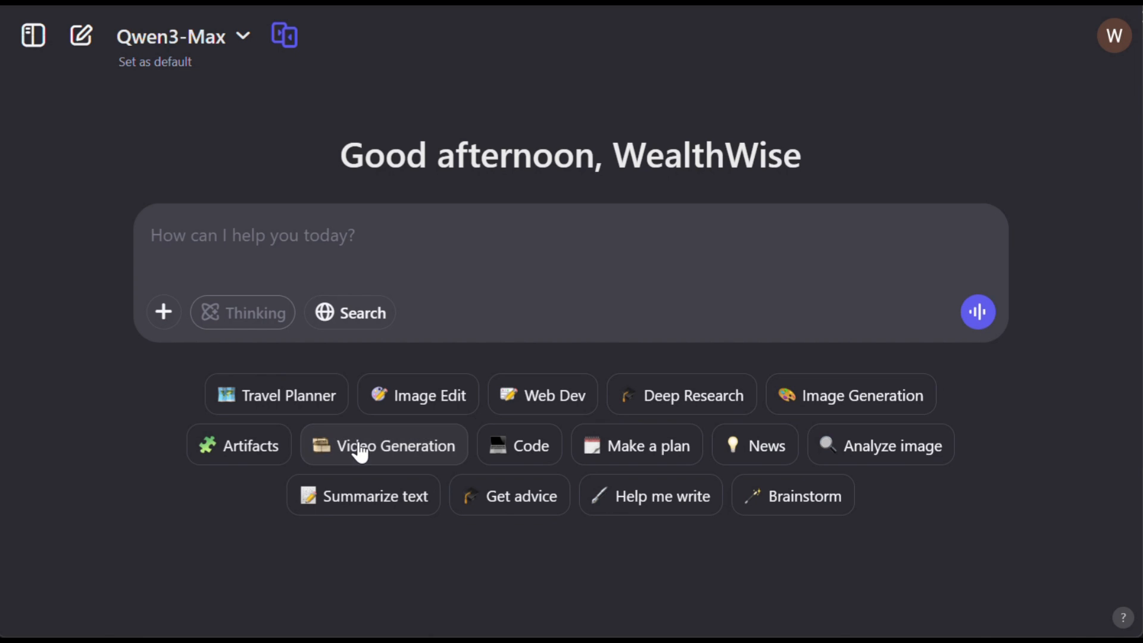
click(382, 445)
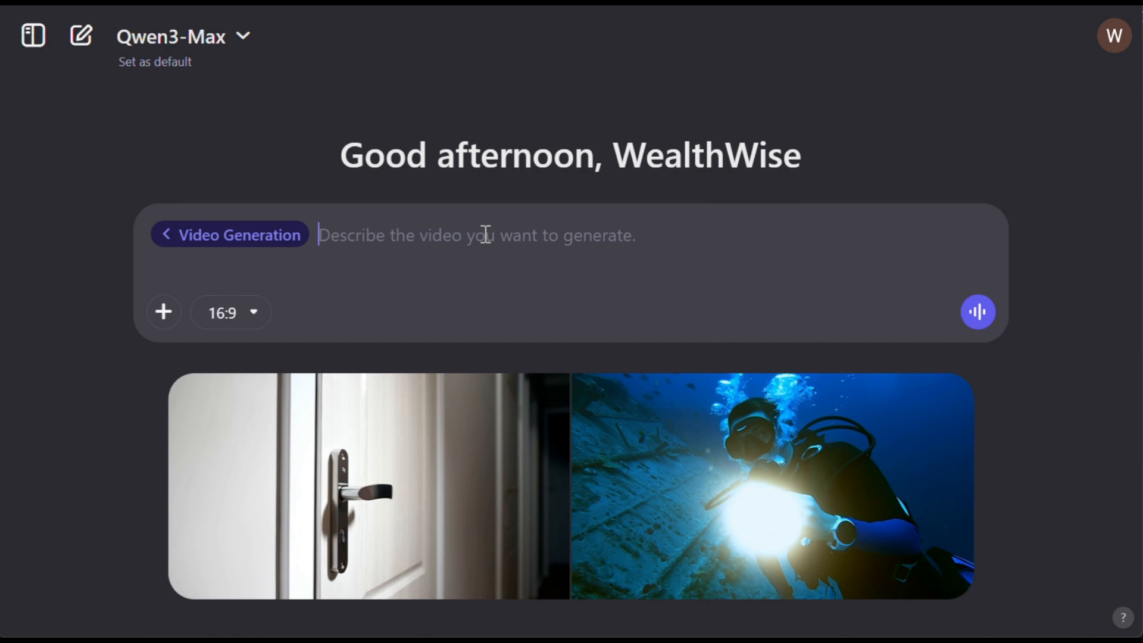
text(A huge elephant is leisurely drinking water by the clear river, using its long trunk to scoop up water and spray it on its body to ward off the heat.)
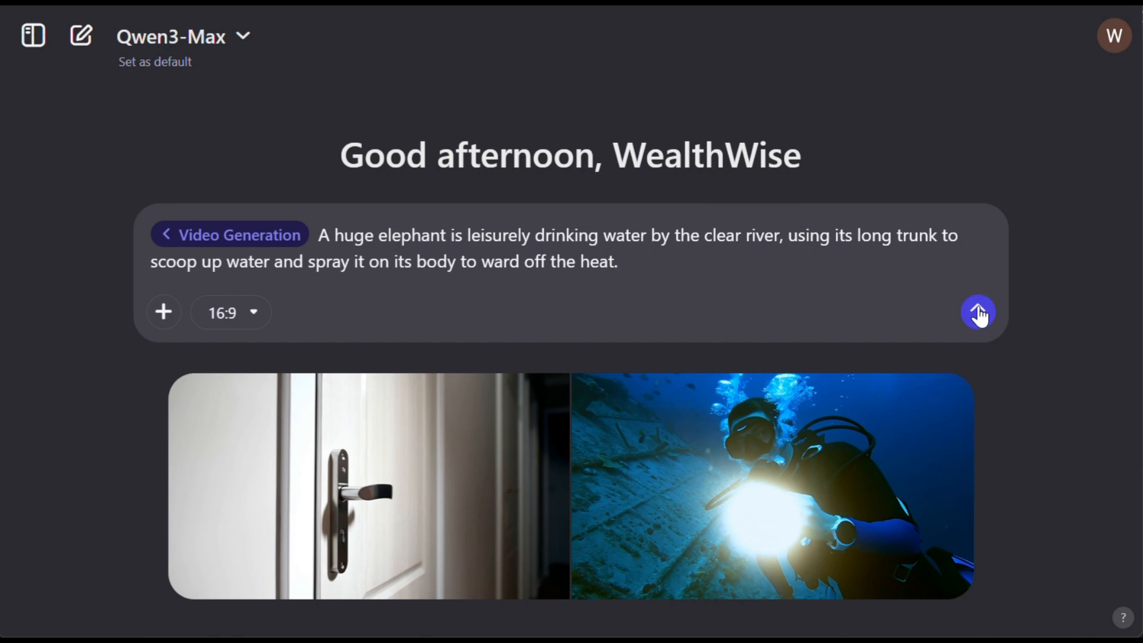
click(979, 312)
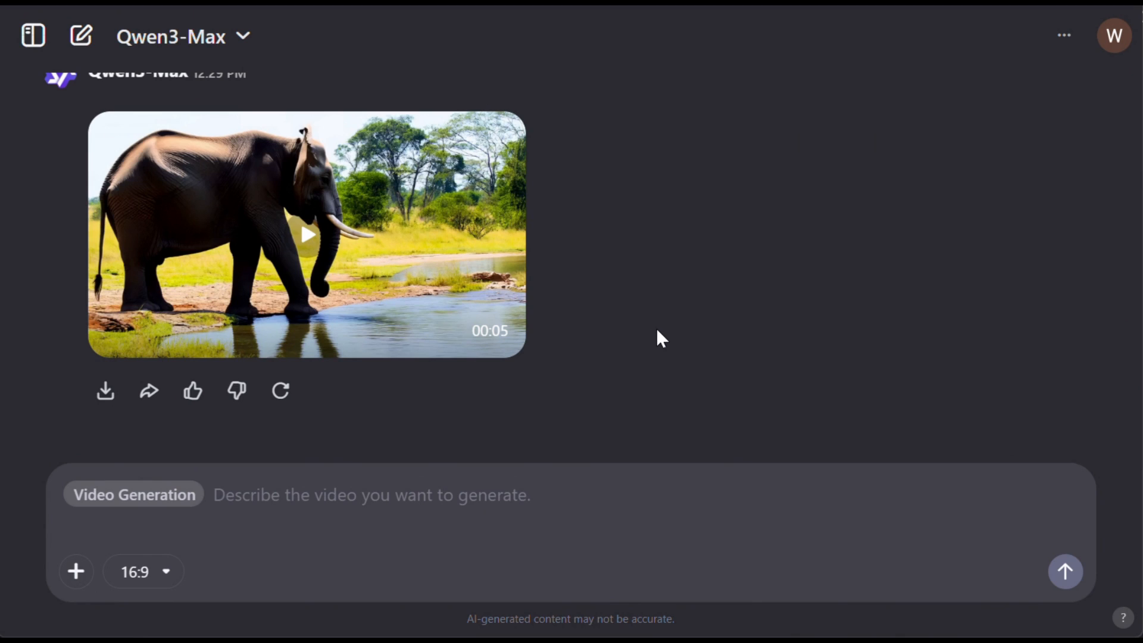
- Send 'cinematic shot of the great pyramid of giza' as a 9:16 portrait video request
text(cinematic shot of the great pyramid of giza)
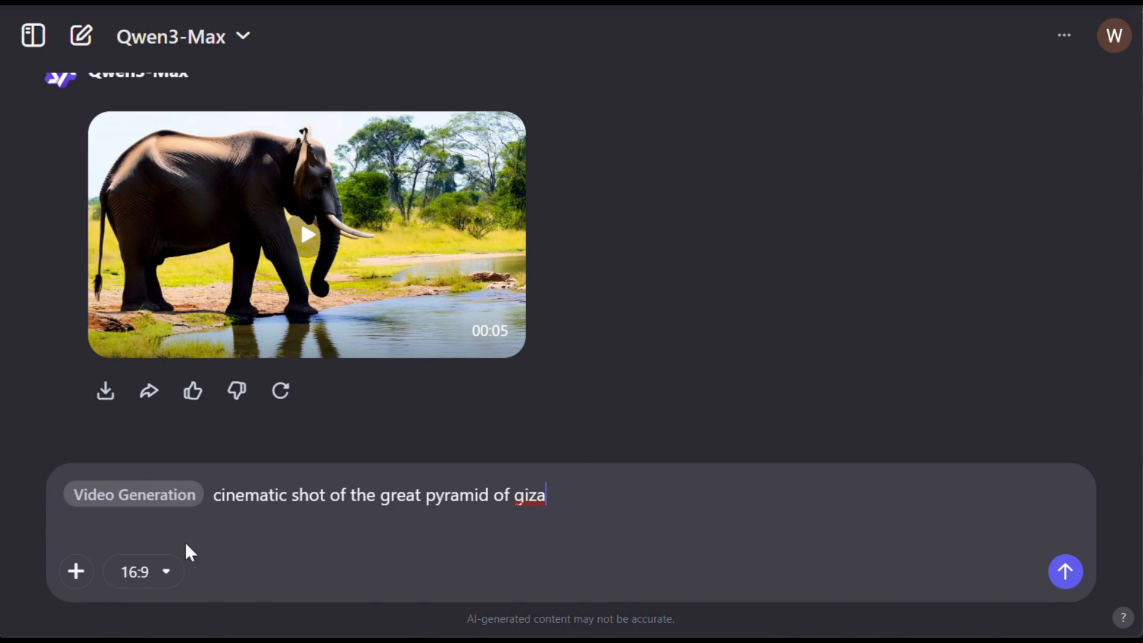
click(143, 572)
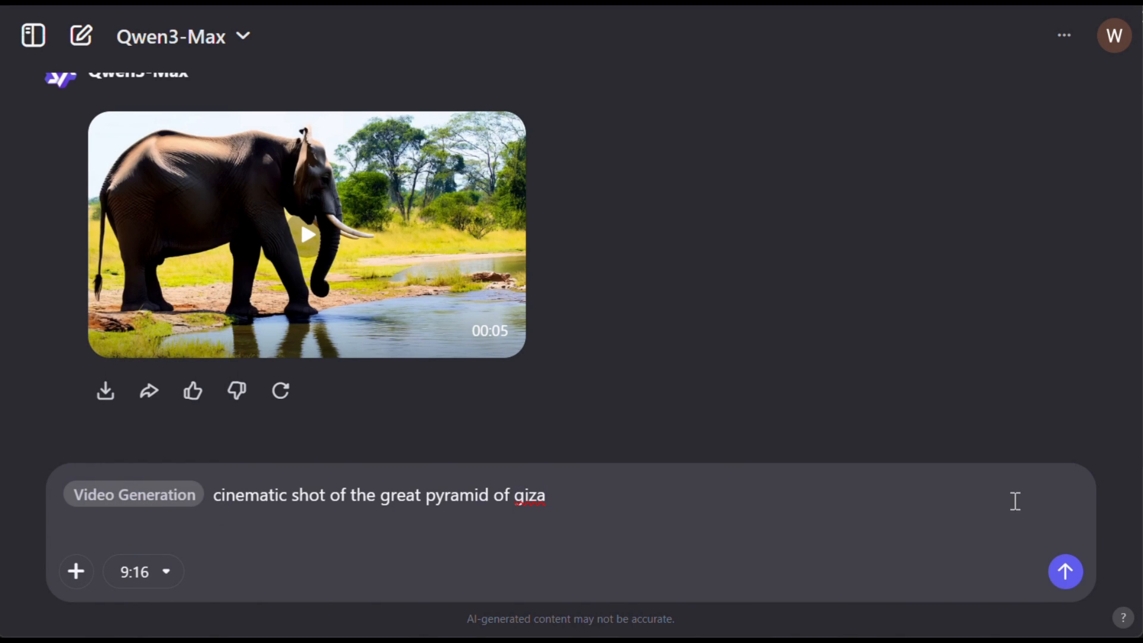
click(1065, 572)
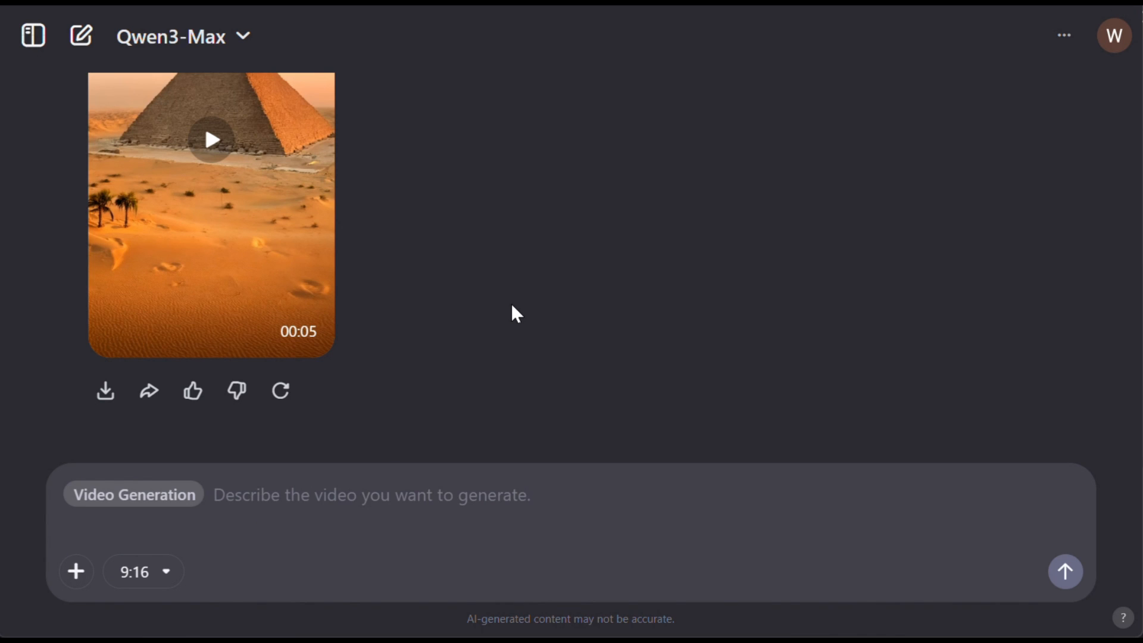
- Send the video prompt 'a cute little lion cub in a jungle'
text(a cute little lion cub in a jungle)
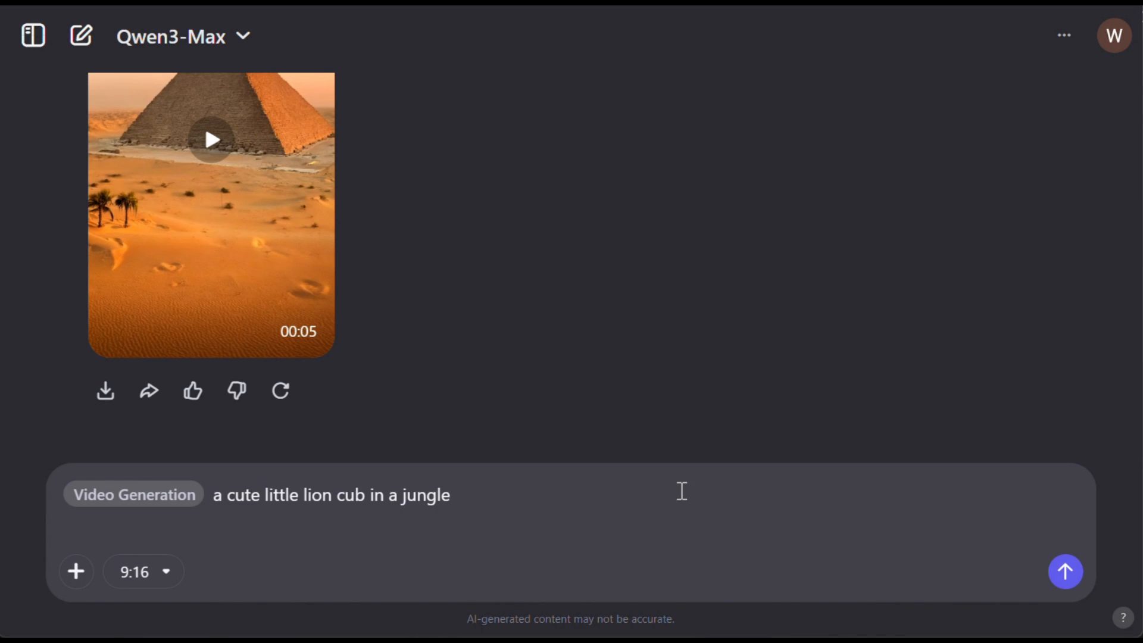
click(1065, 571)
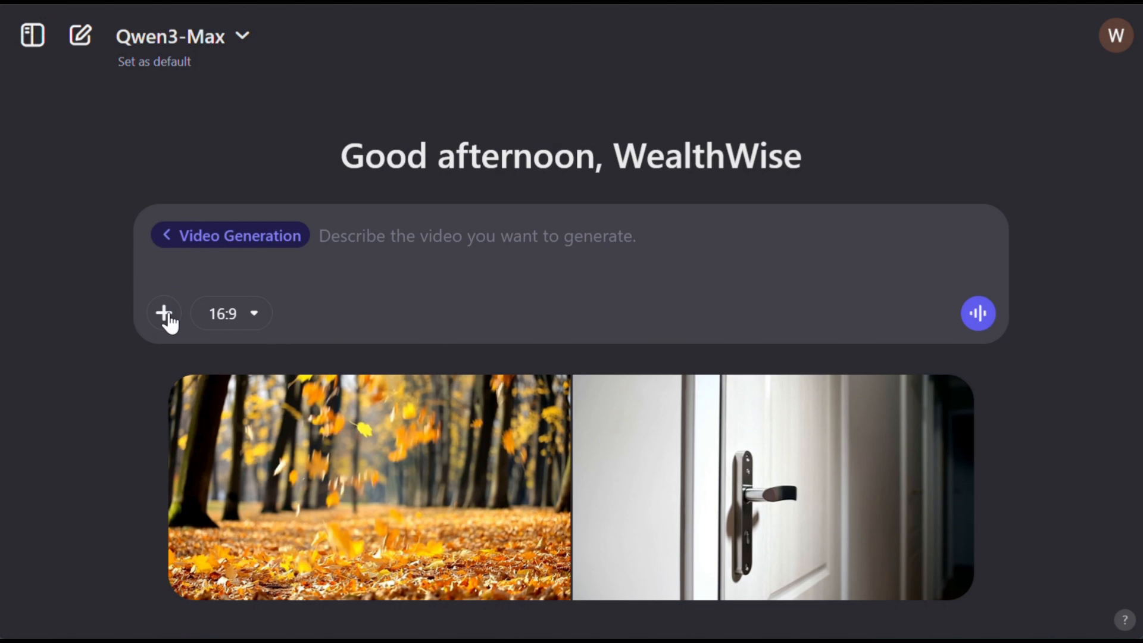
- Exit video generation mode back to the plain prompt box
click(163, 313)
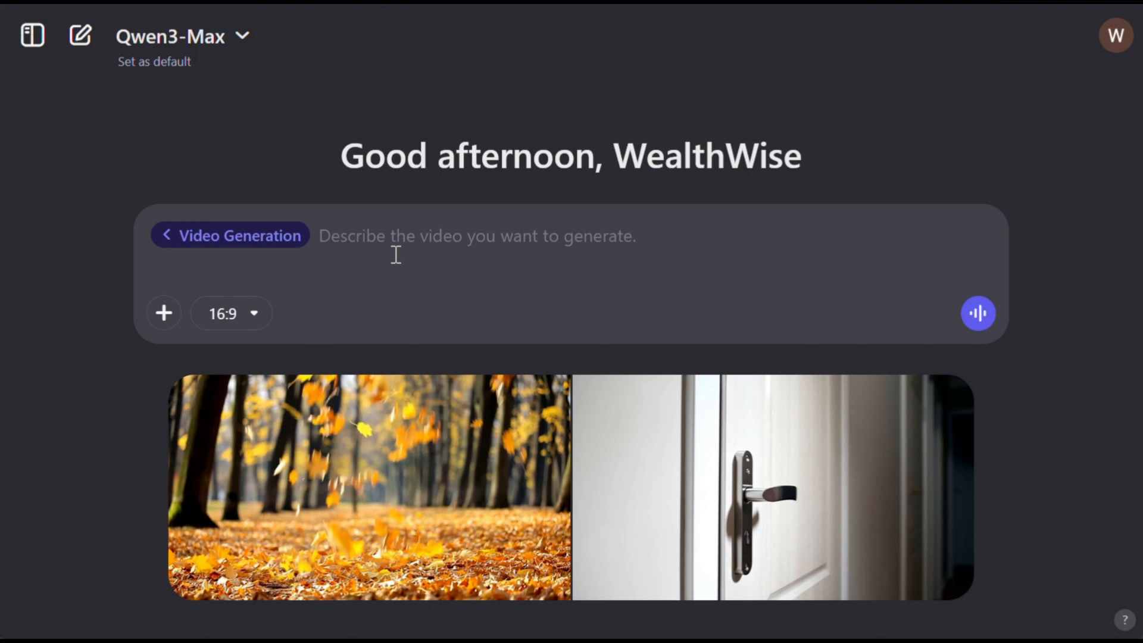
click(167, 234)
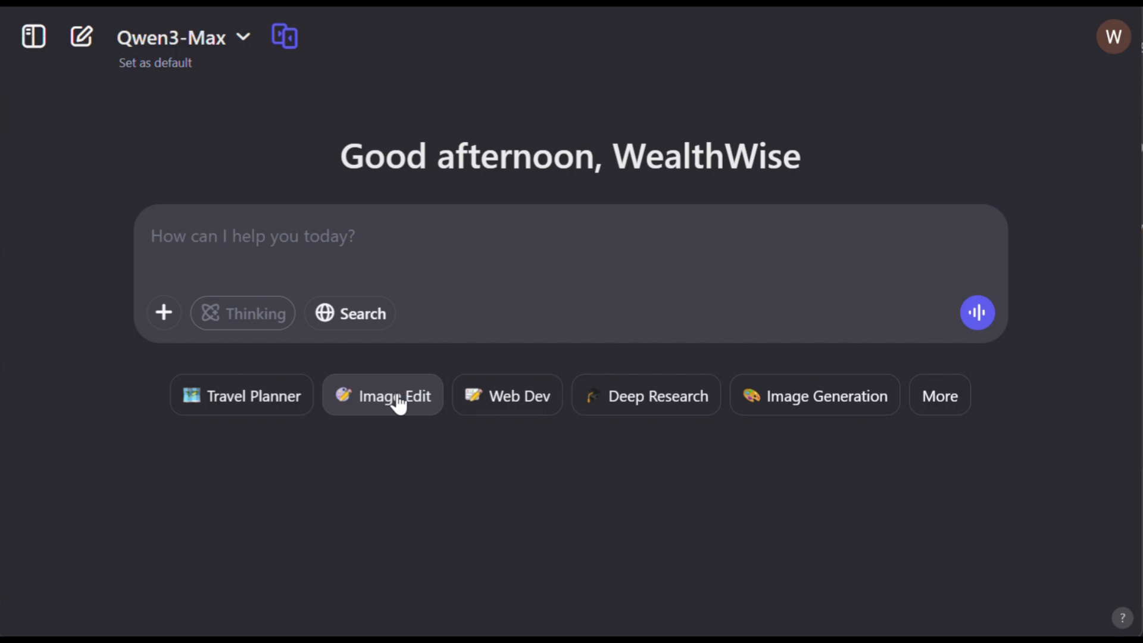
- In Image Edit, upload the character picture, send 'make the hair red', and start a new chat
click(383, 395)
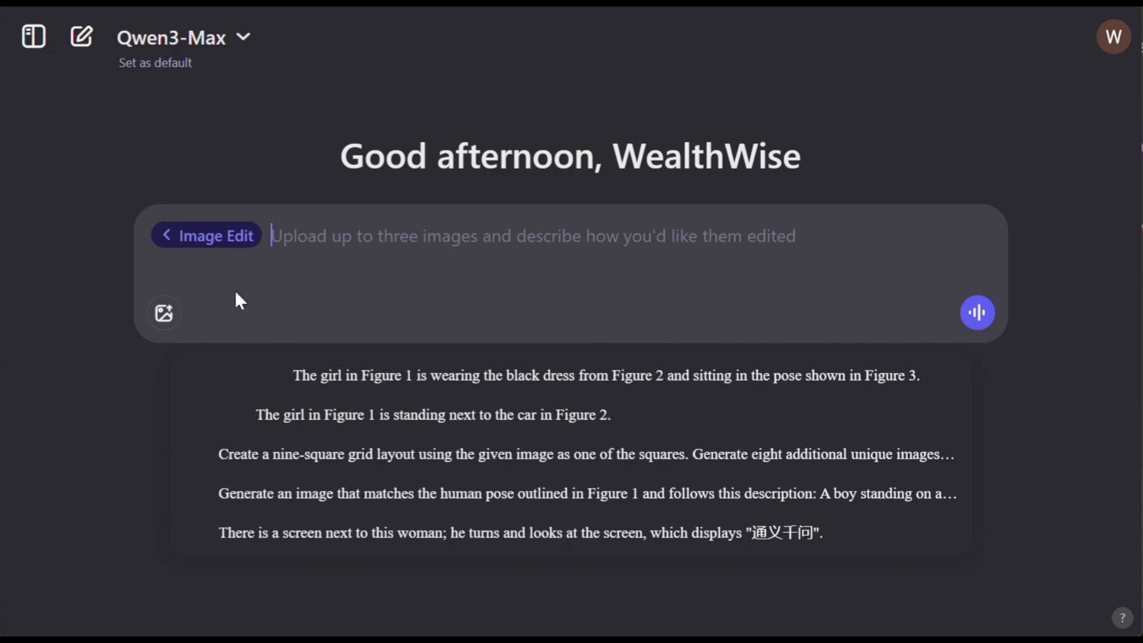
click(163, 312)
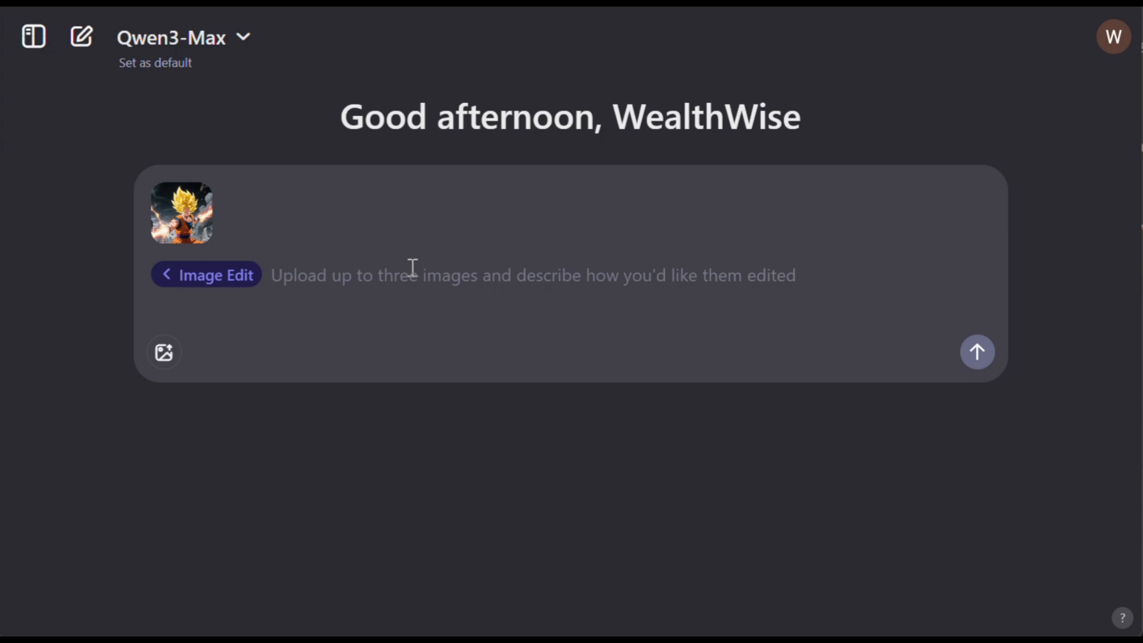
text(m)
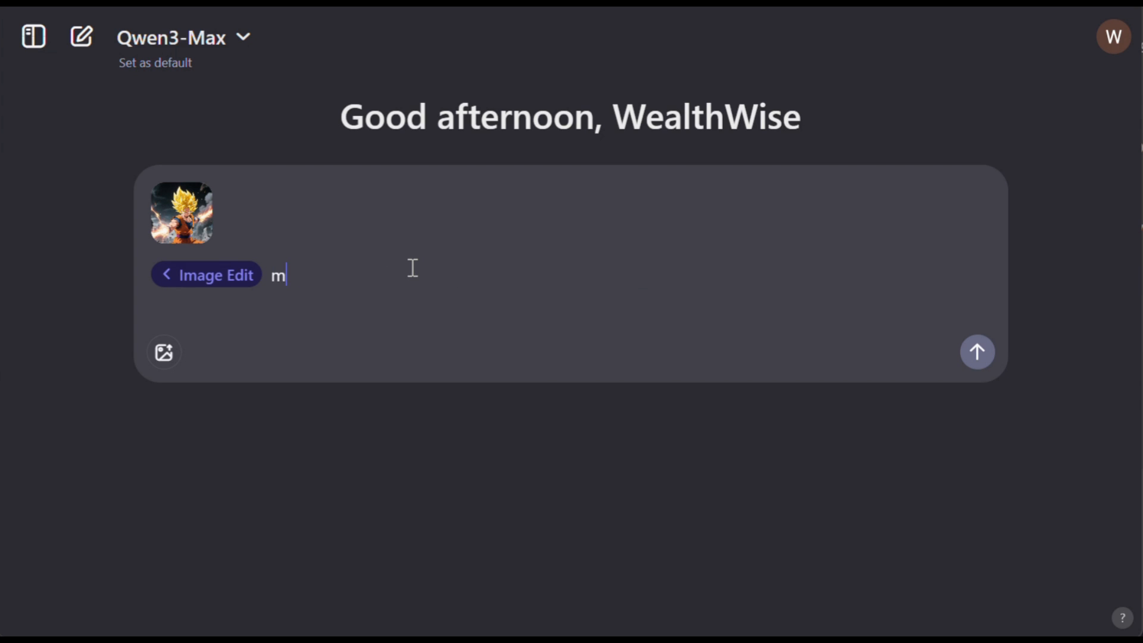
text(ake the hair red)
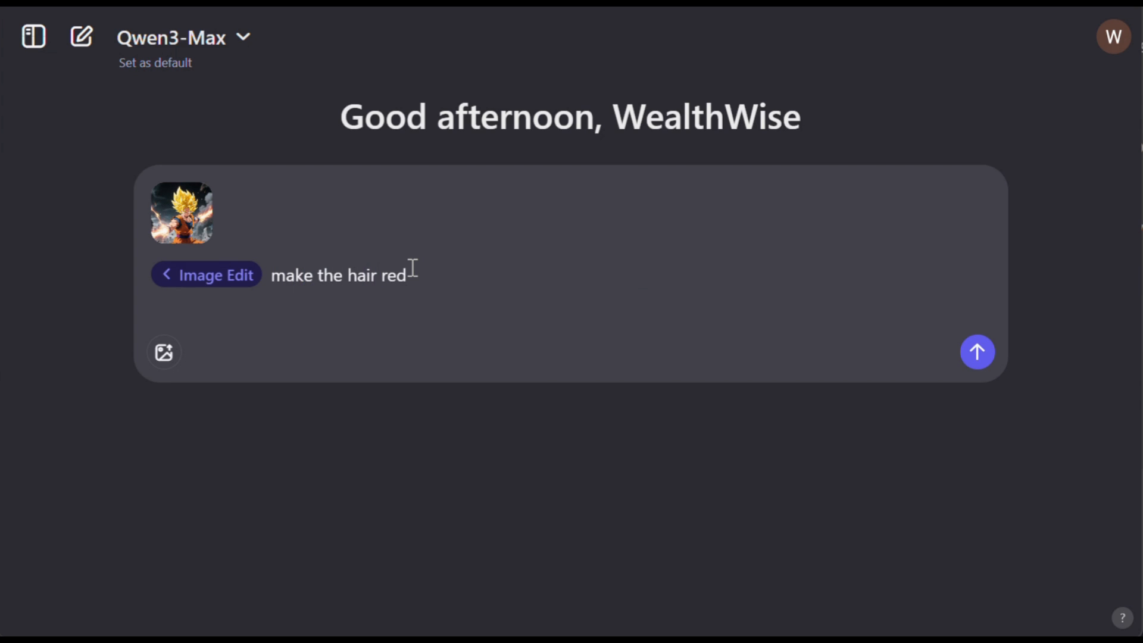
click(976, 351)
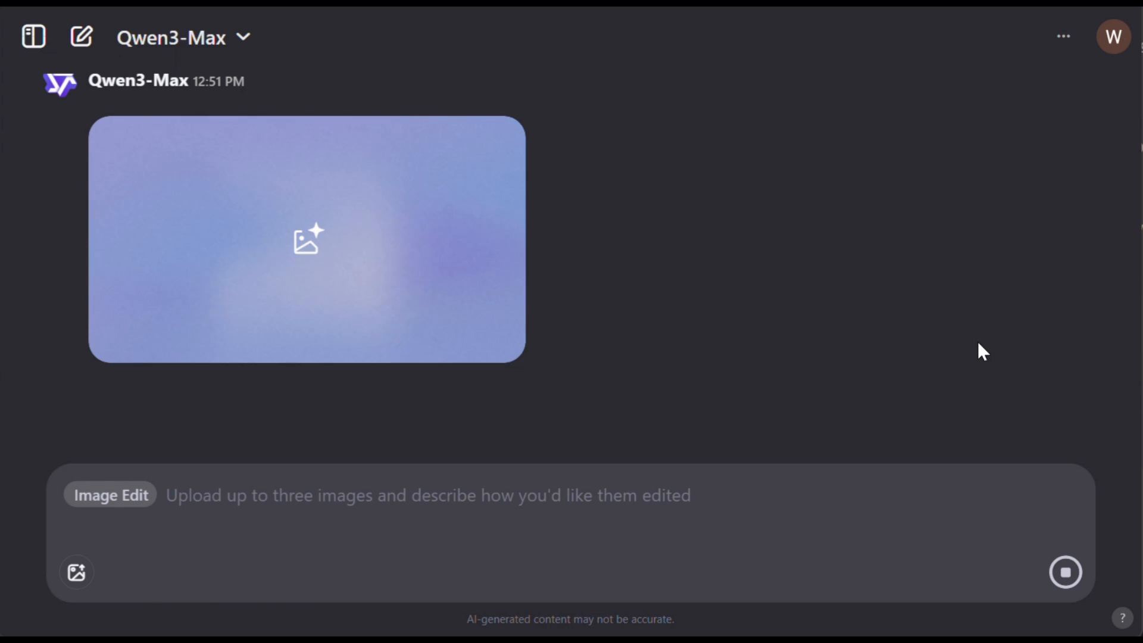
click(80, 37)
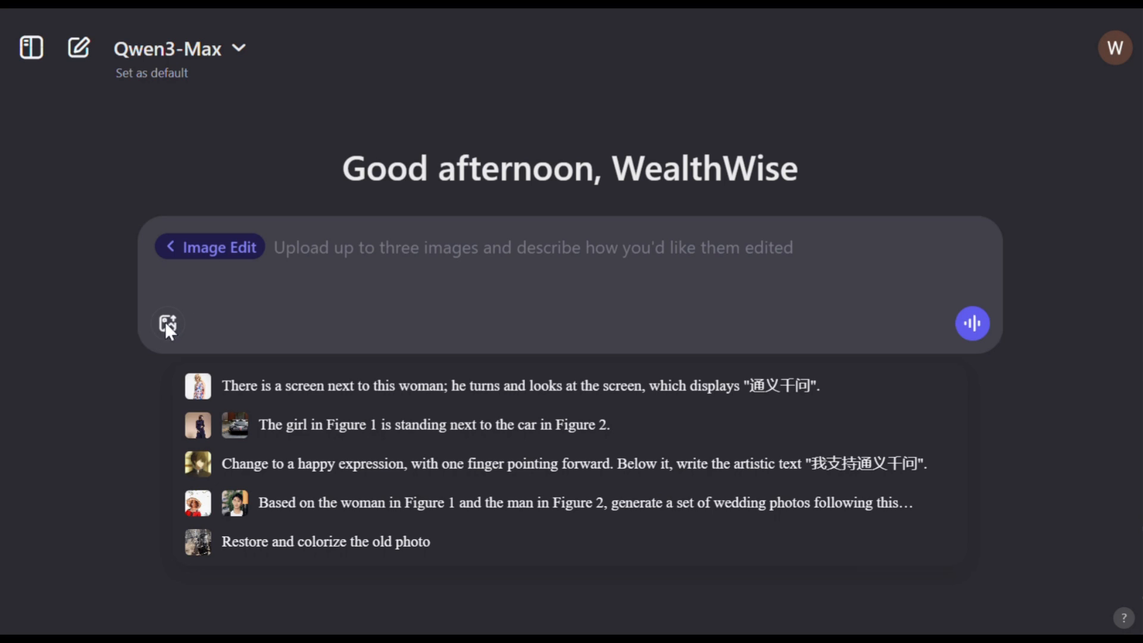
- Upload the woman's portrait and send a side-view shot request
click(167, 323)
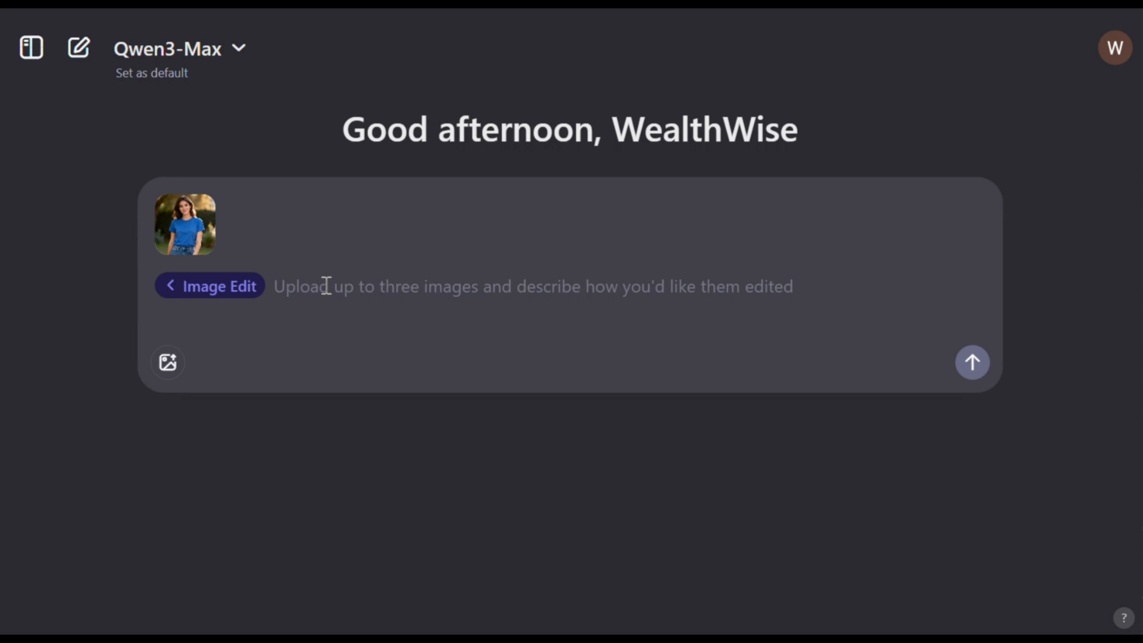
text(create a side view shot o)
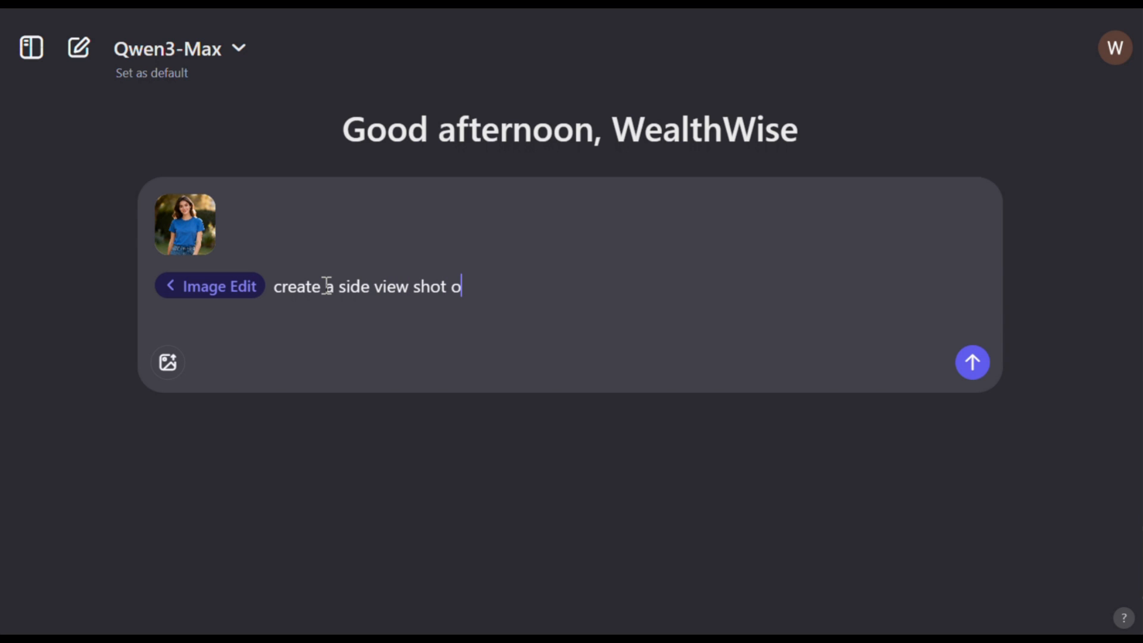
click(973, 362)
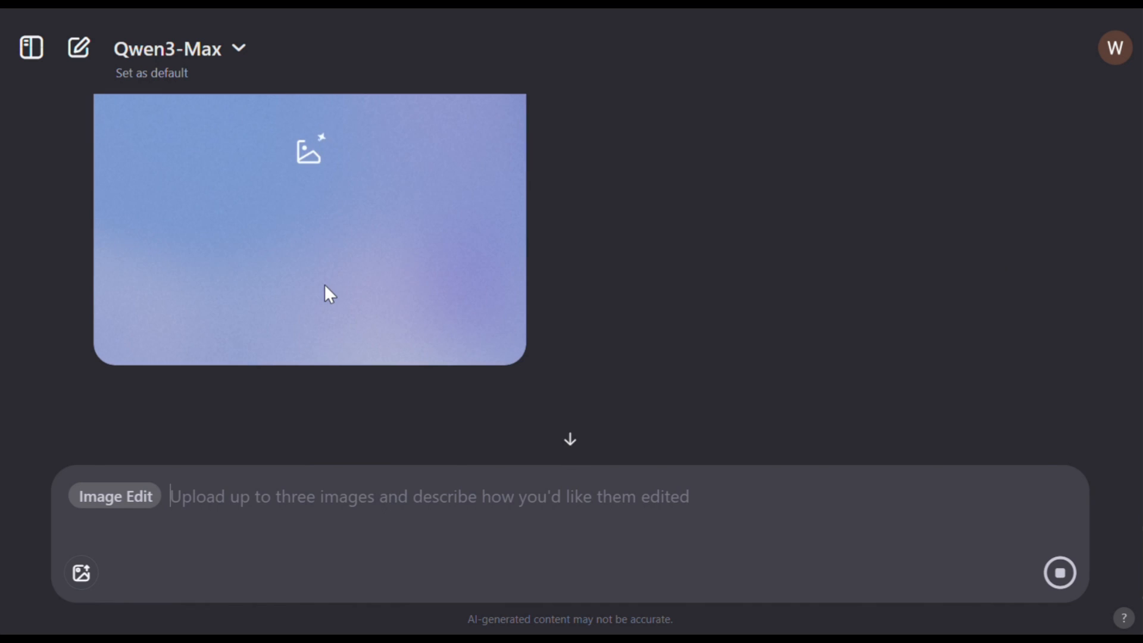